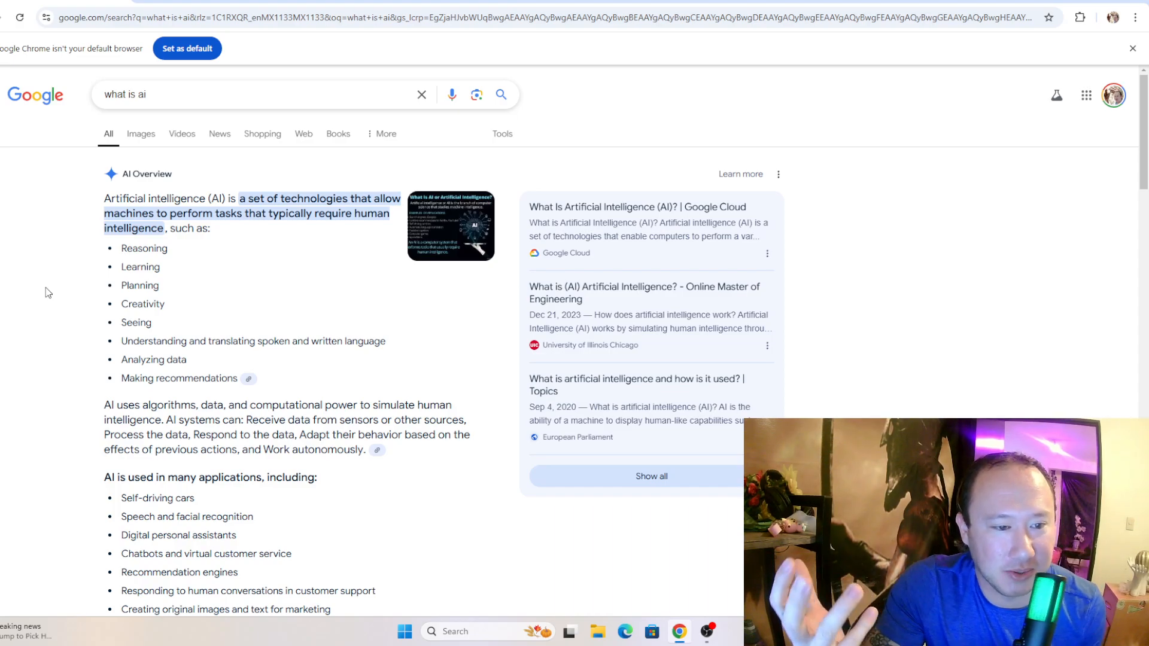
mouse_move(42, 294)
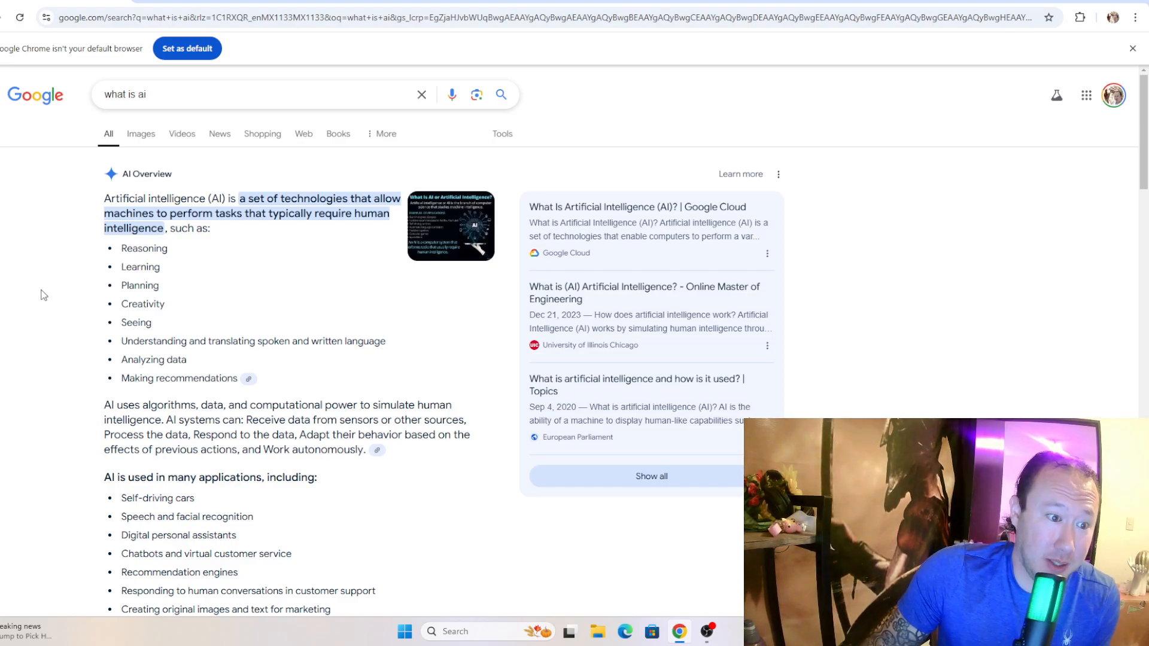
mouse_move(237, 253)
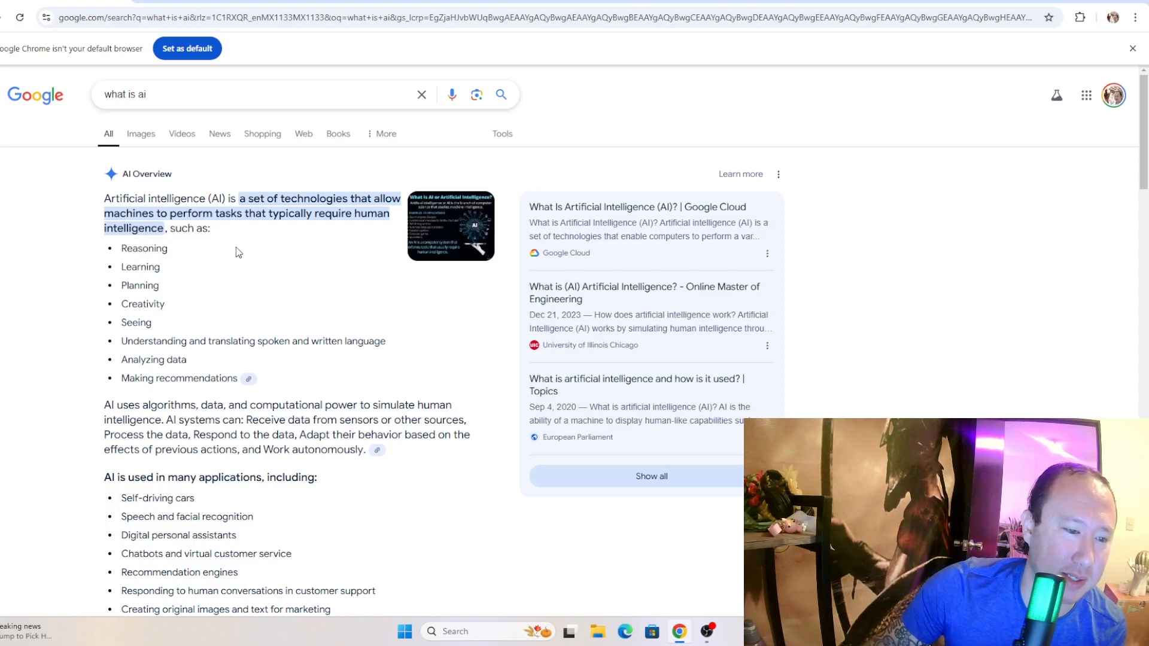
mouse_move(243, 254)
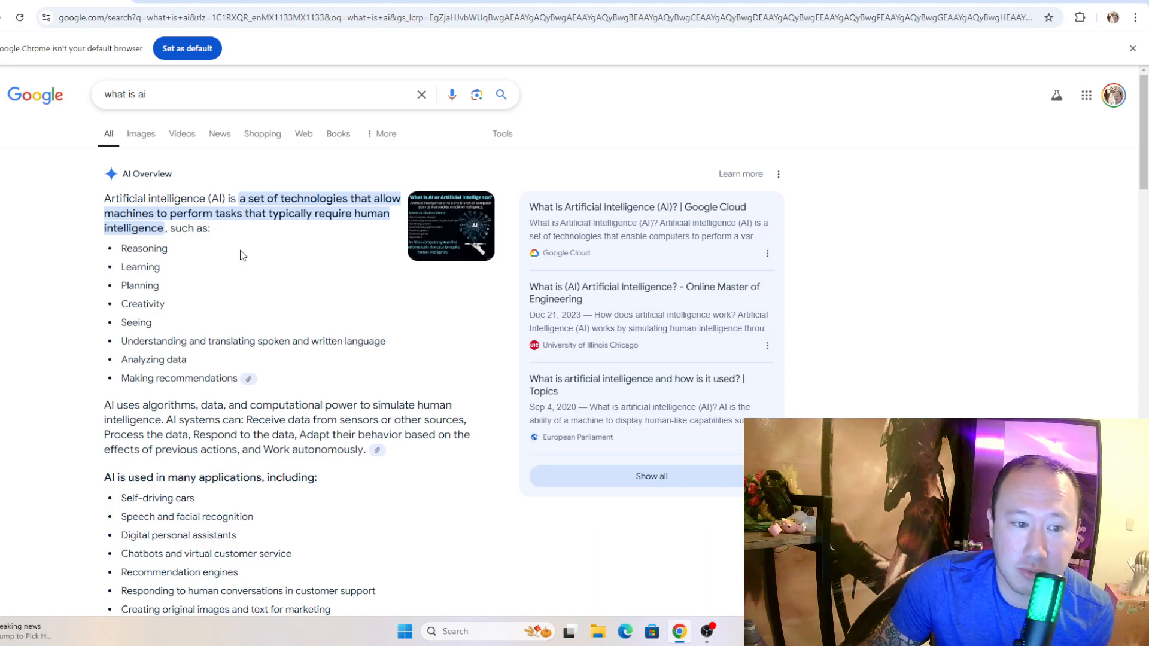
mouse_move(234, 215)
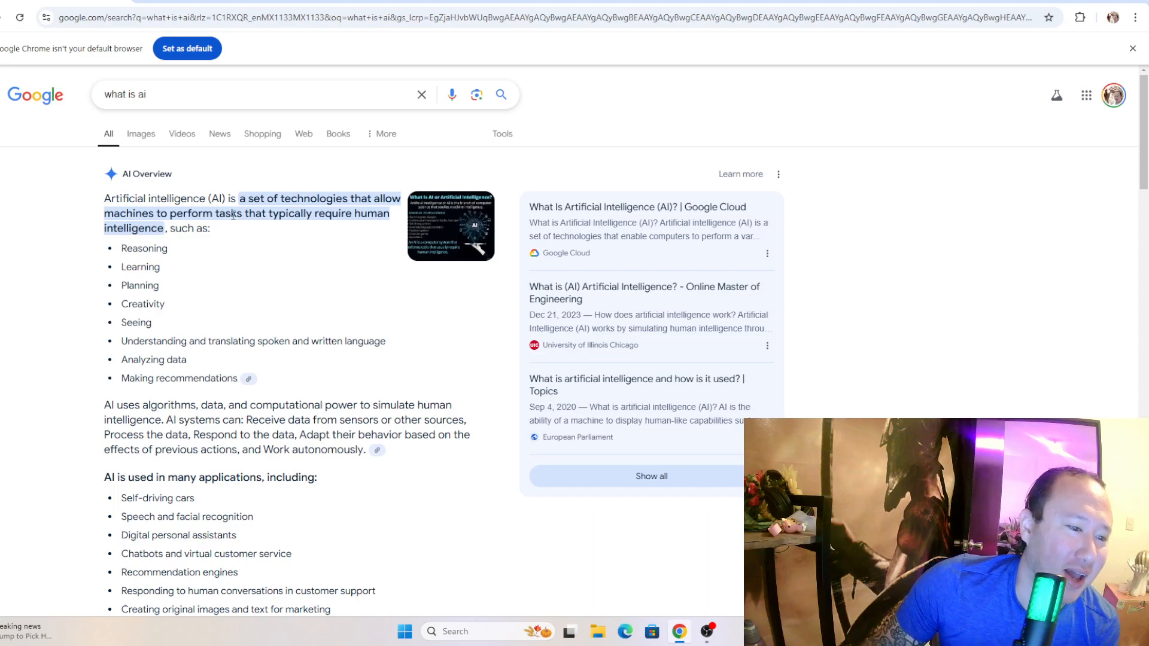
- Highlight the AI Overview heading and read down through the response
double_click(146, 175)
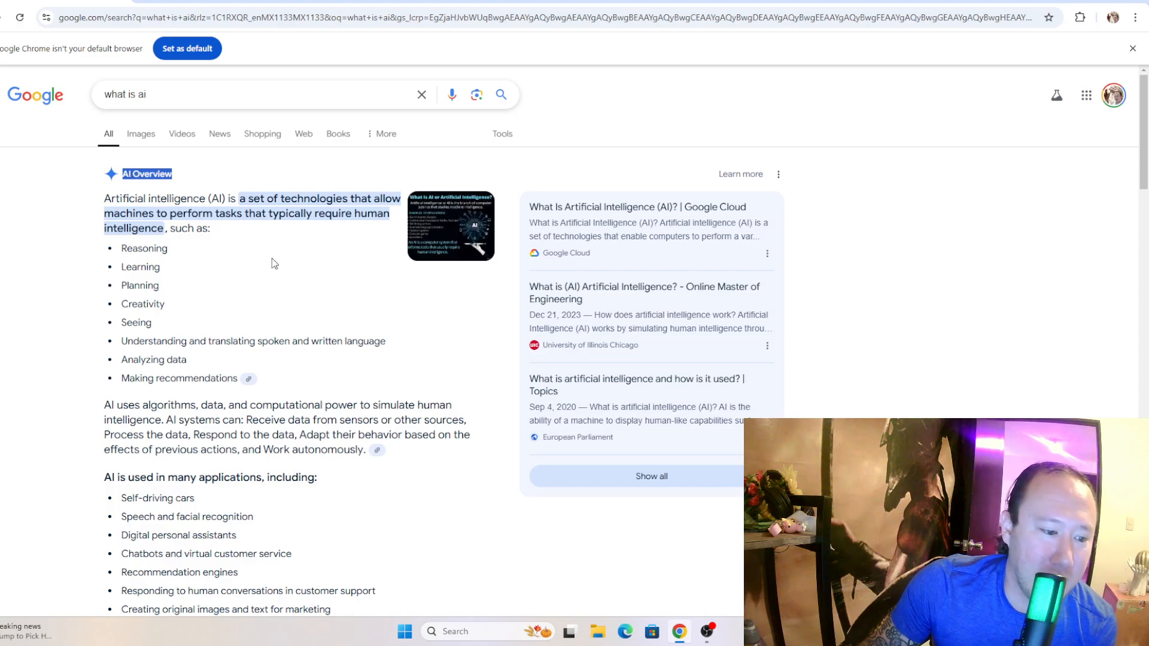
scroll("down", 3)
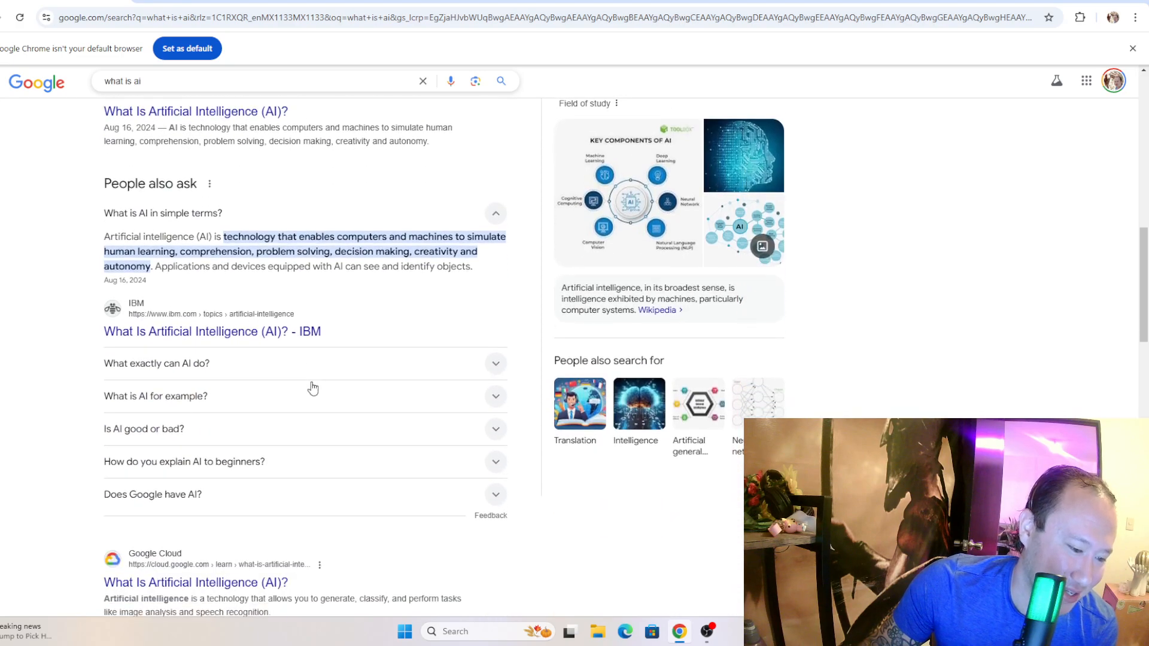
scroll("down", 3)
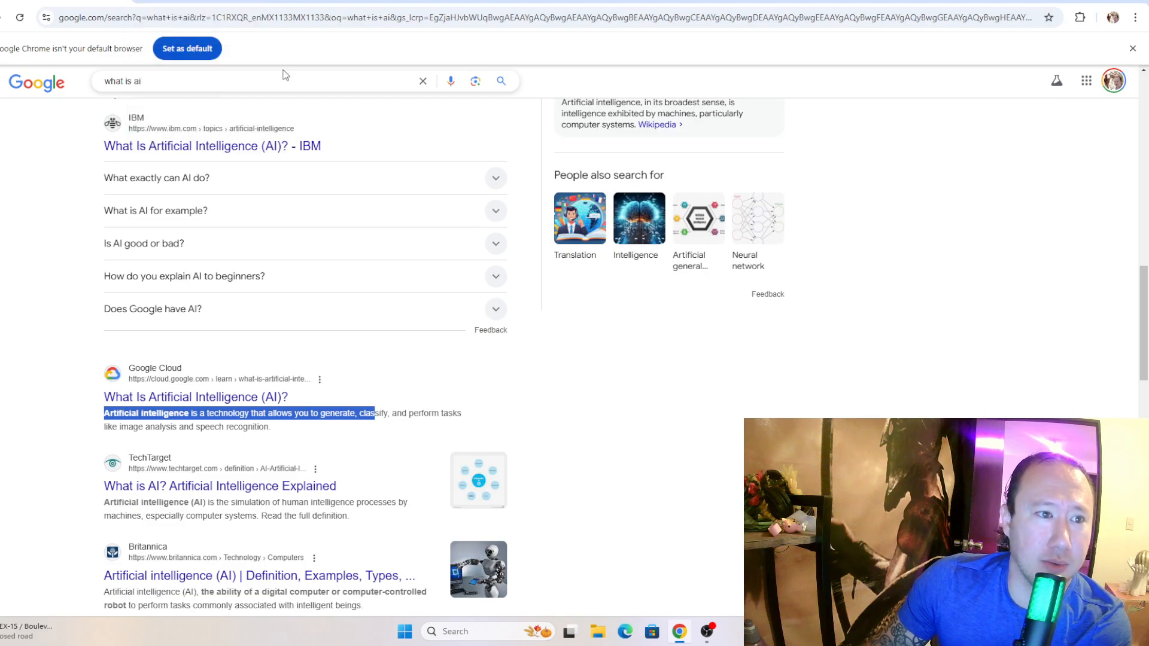
mouse_move(278, 73)
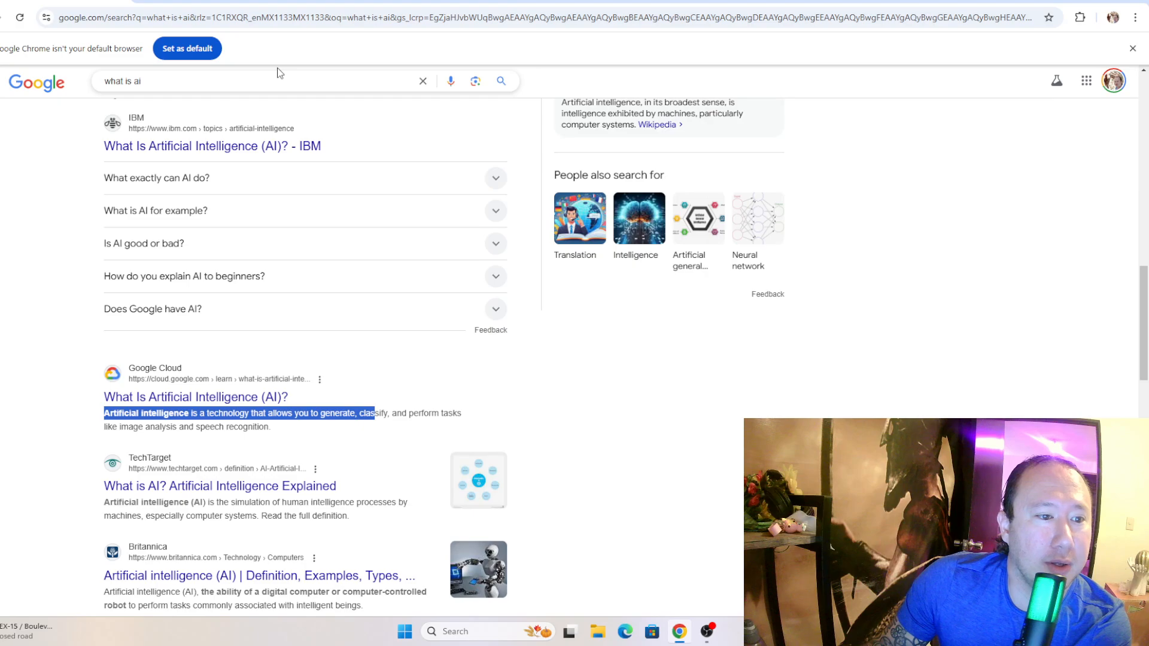
mouse_move(227, 12)
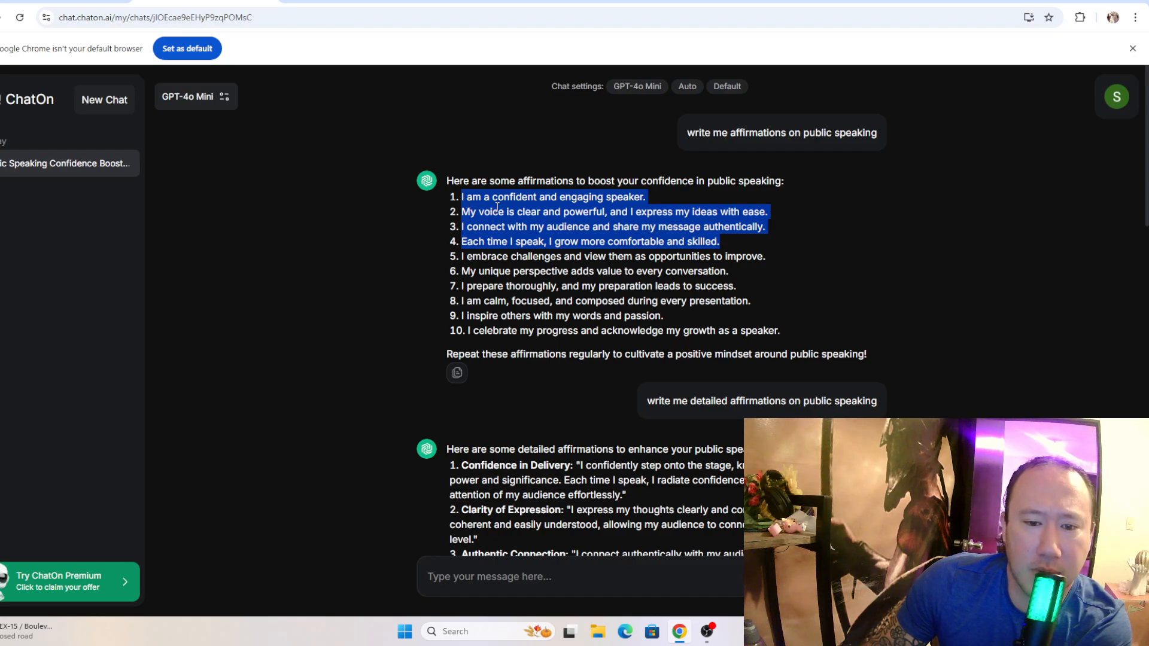
mouse_move(674, 224)
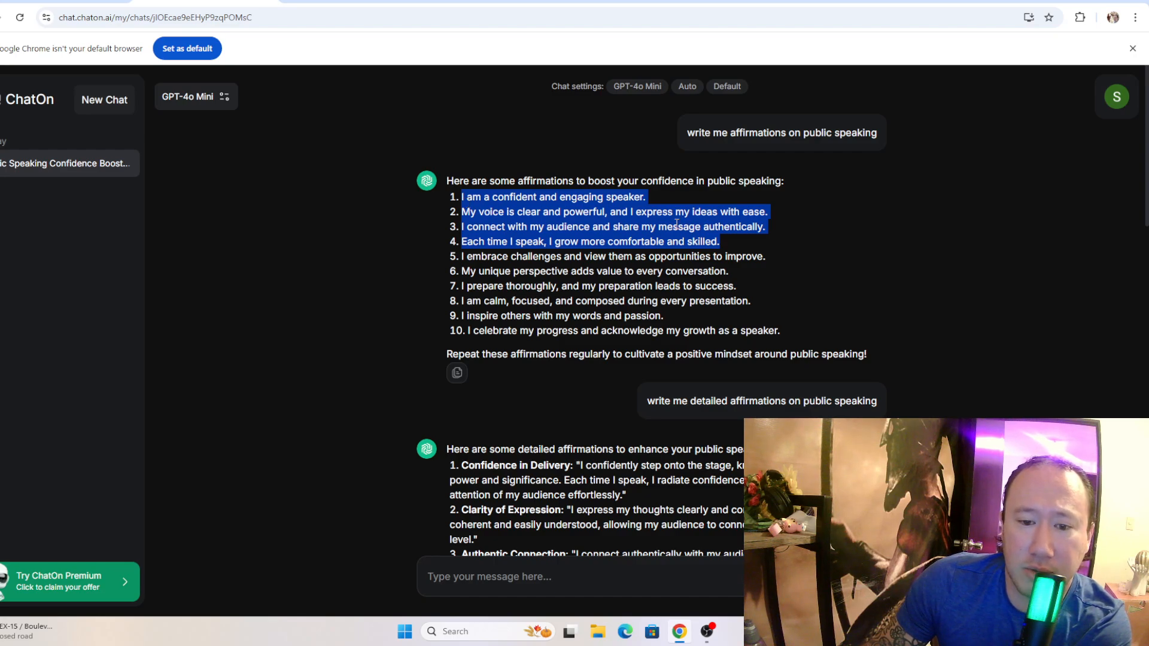
mouse_move(628, 213)
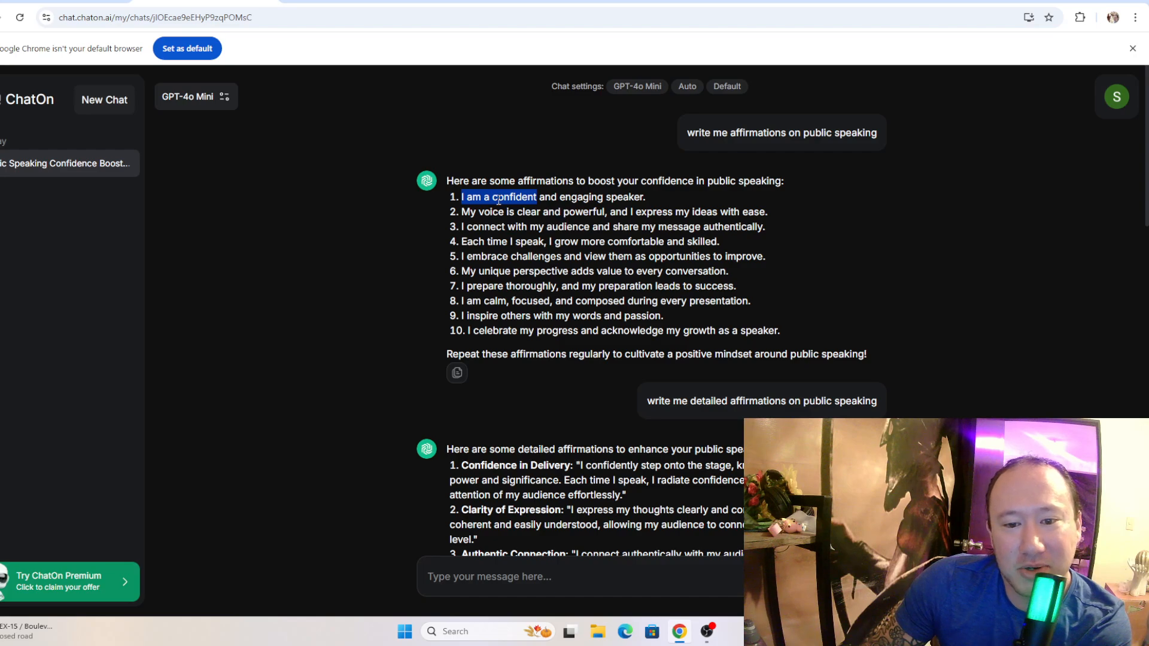
- Highlight the word 'detailed' in the prompt and one of the detailed affirmation headings
scroll("down", 3)
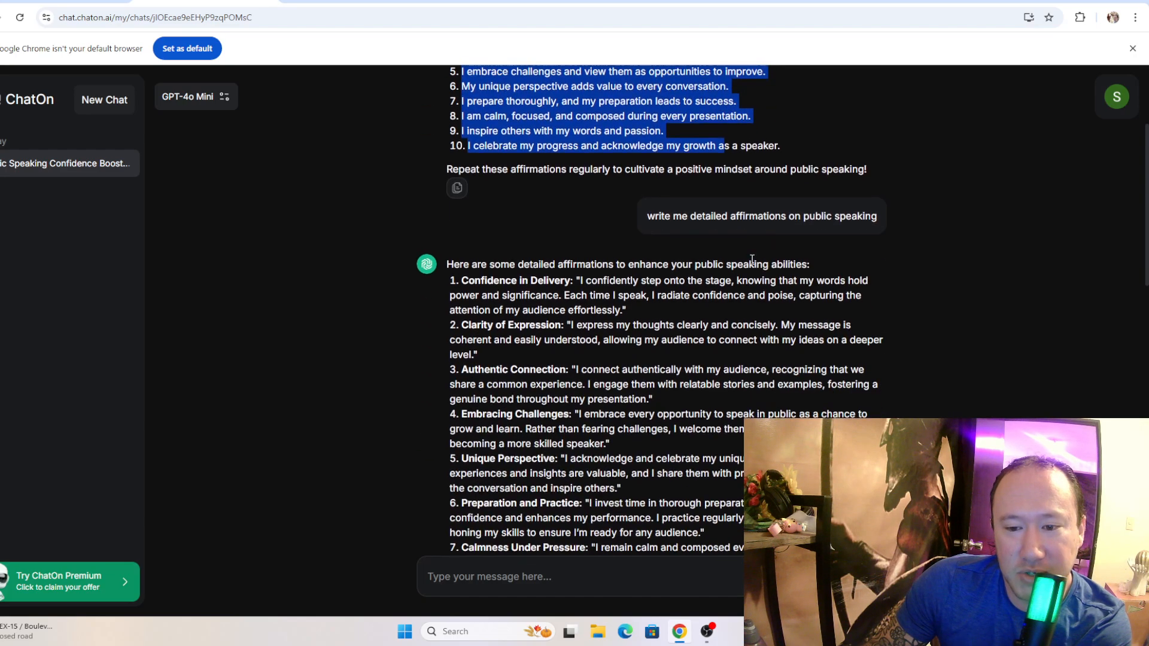
double_click(708, 216)
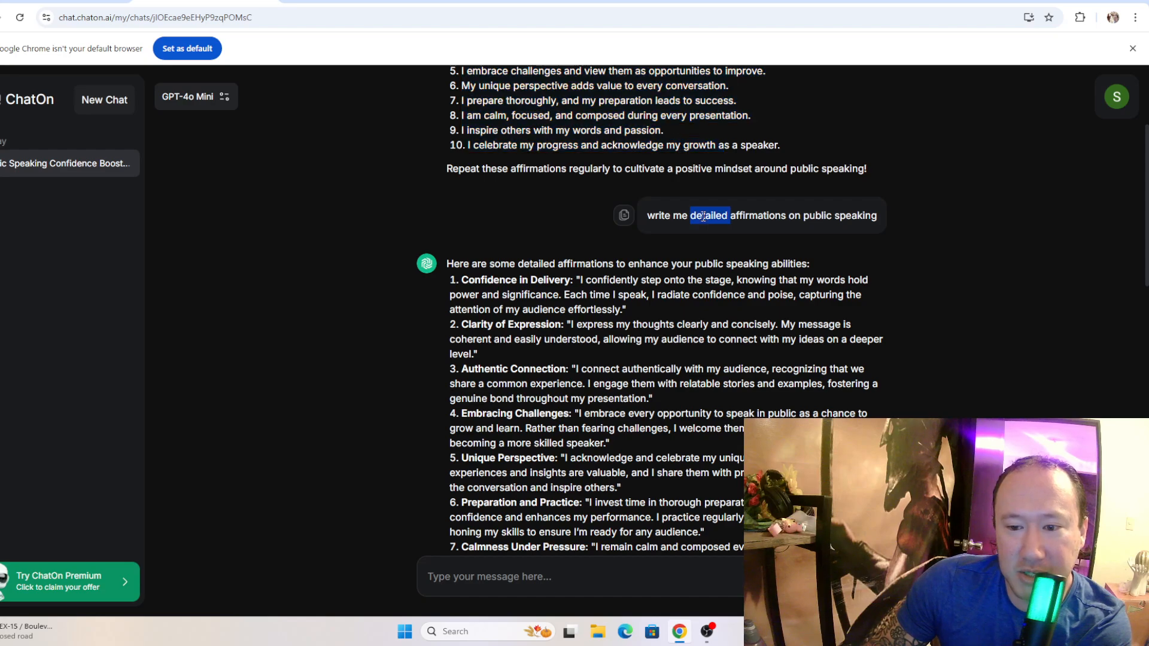
scroll("down", 3)
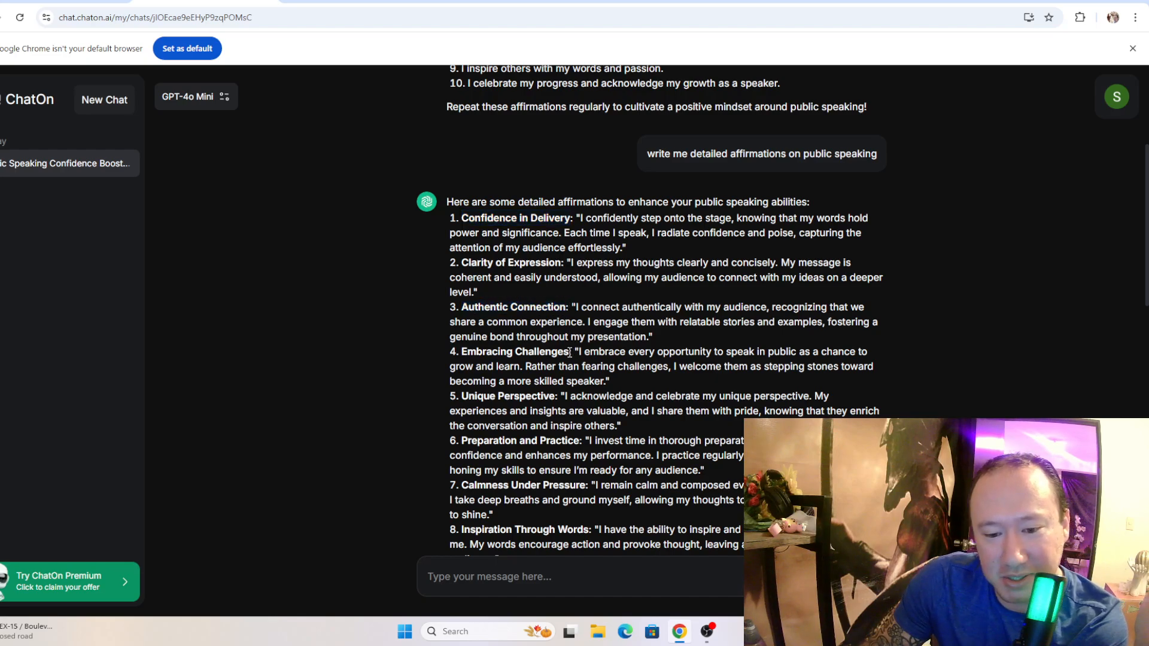
double_click(515, 352)
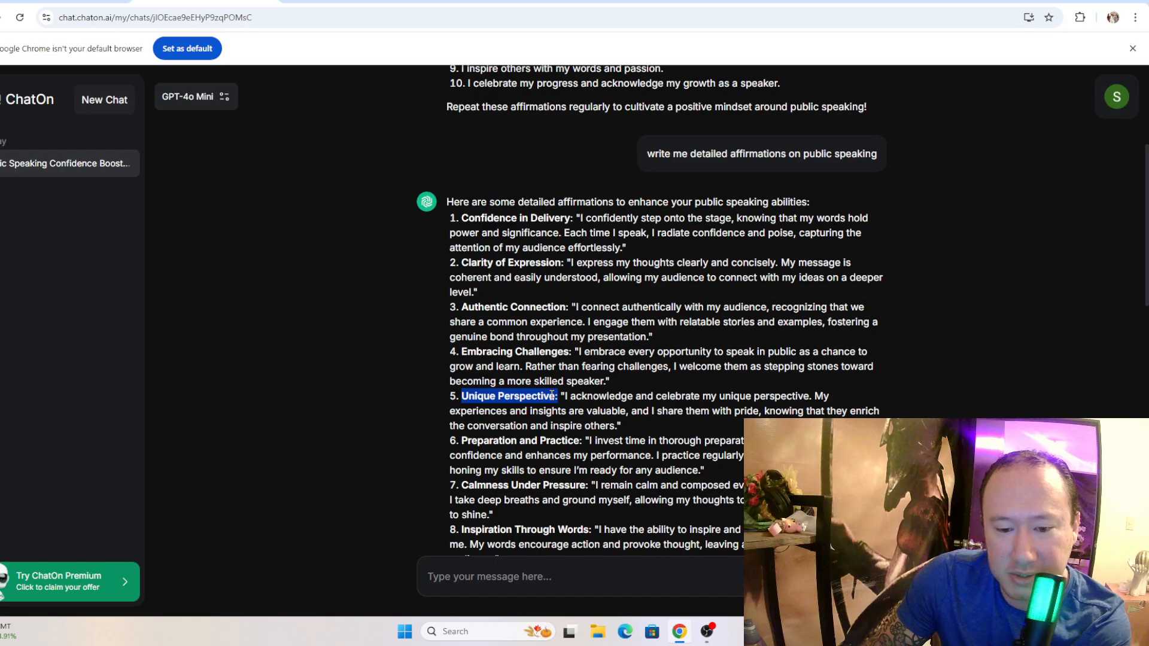
scroll("down", 3)
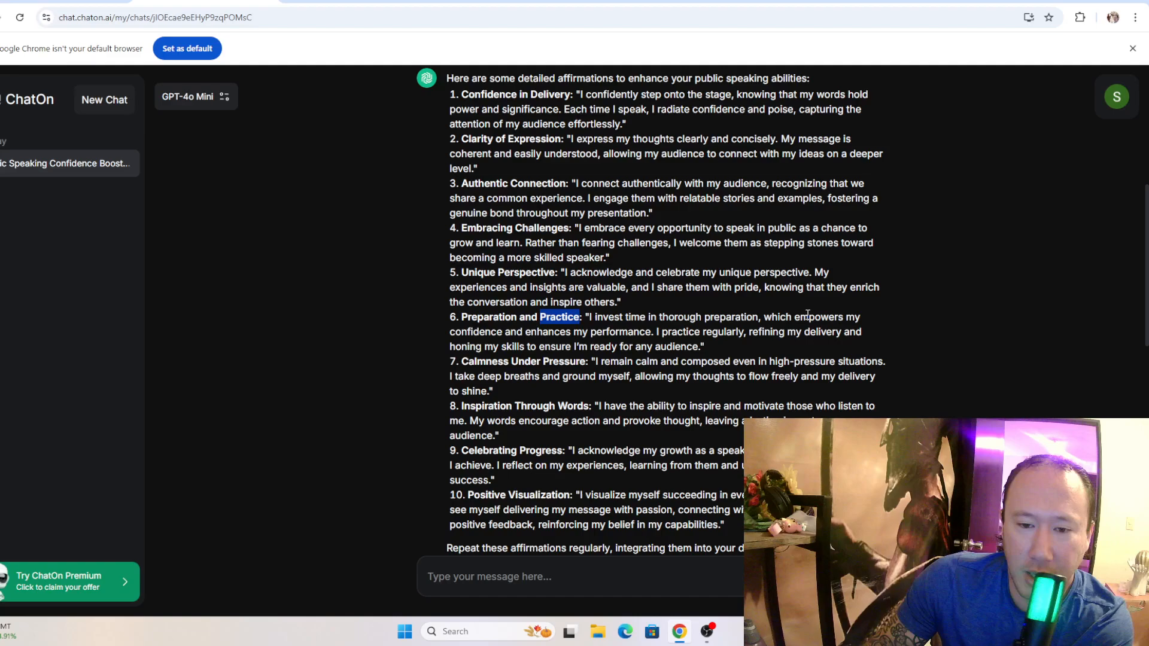
scroll("up", 3)
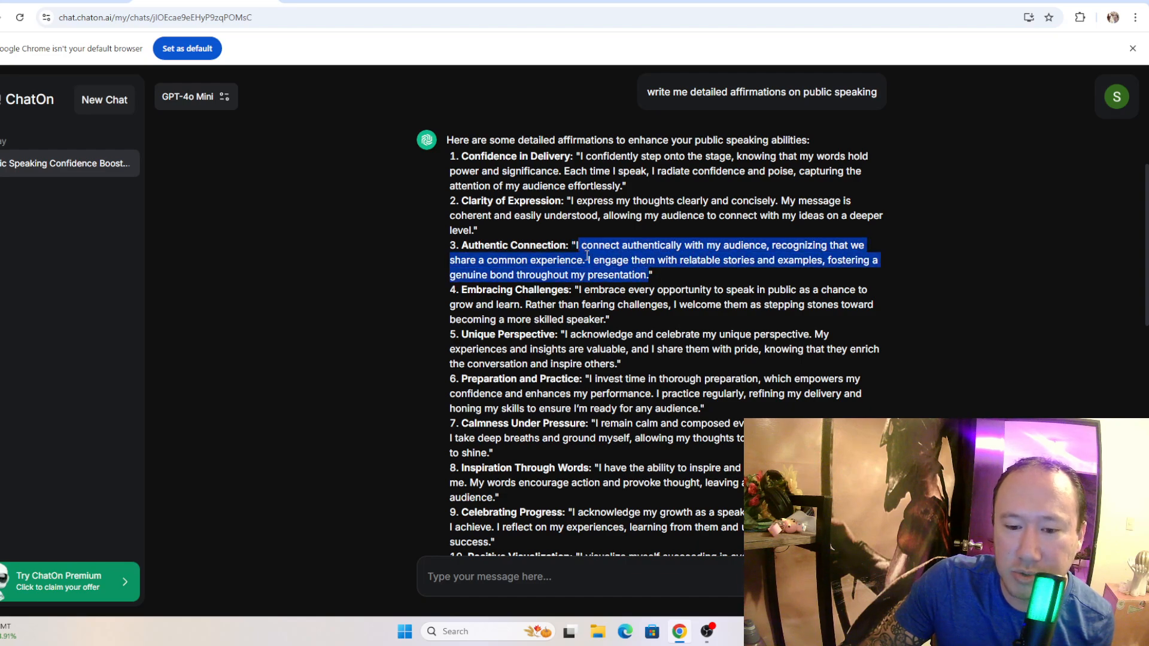
- Clear the highlight on the Authentic Connection affirmation and move on to the blood pressure request
left_click(615, 259)
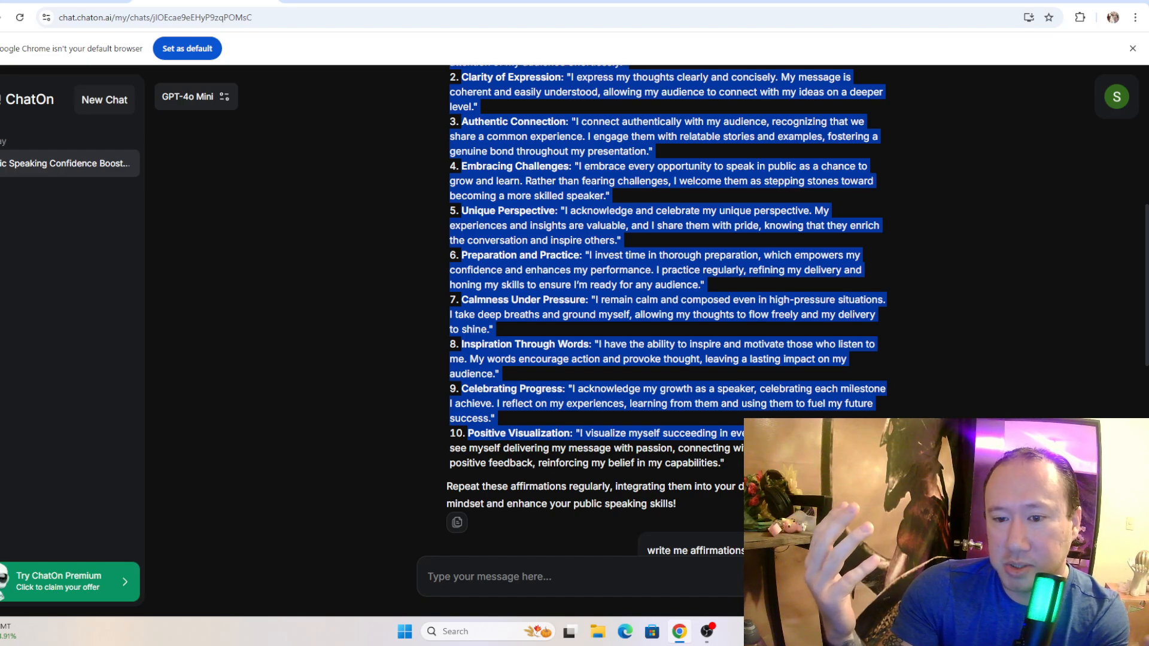
scroll("down", 3)
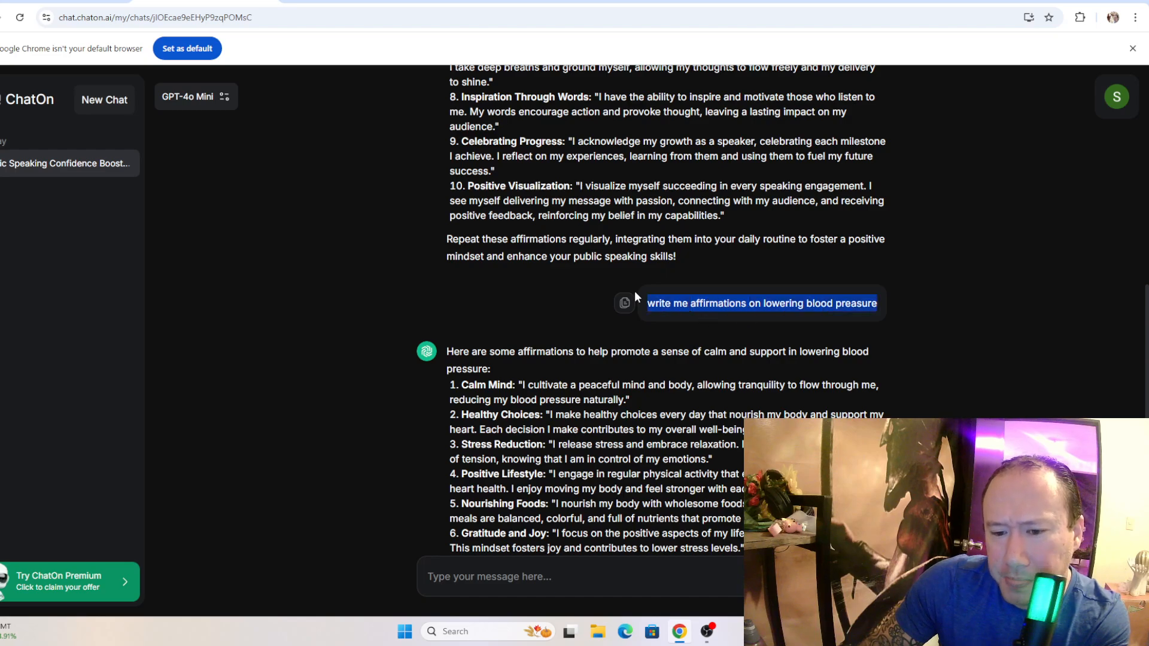
mouse_move(660, 315)
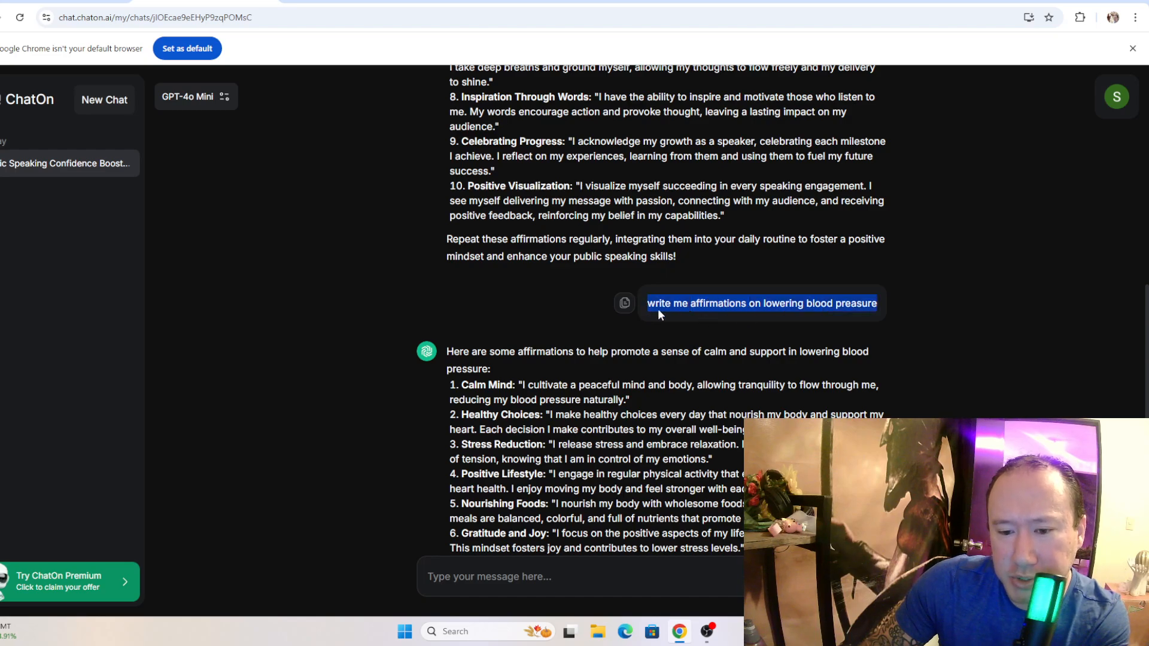
mouse_move(1007, 209)
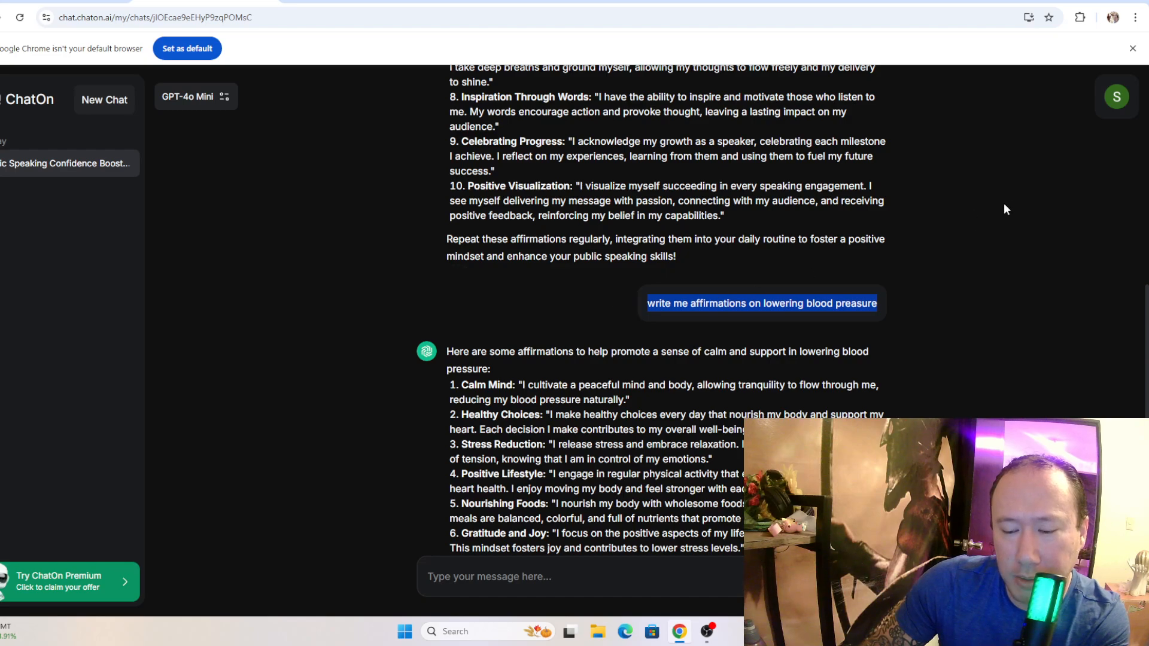
- Highlight the Stress Reduction opening and a further phrase in the blood pressure affirmations
scroll("down", 3)
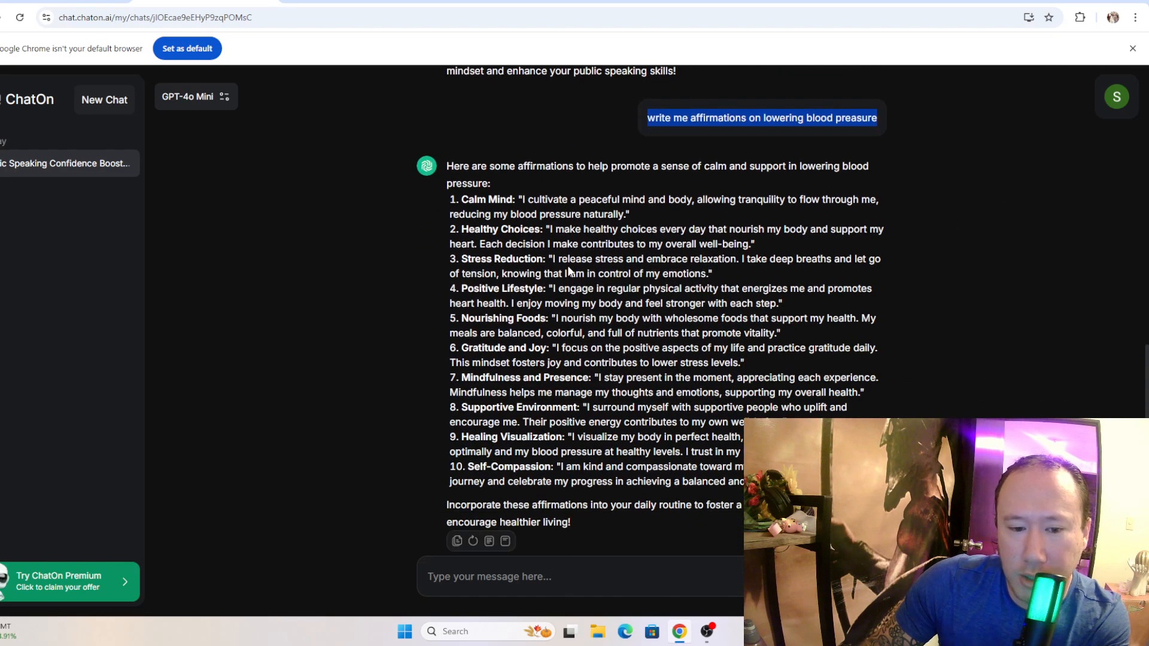
double_click(487, 200)
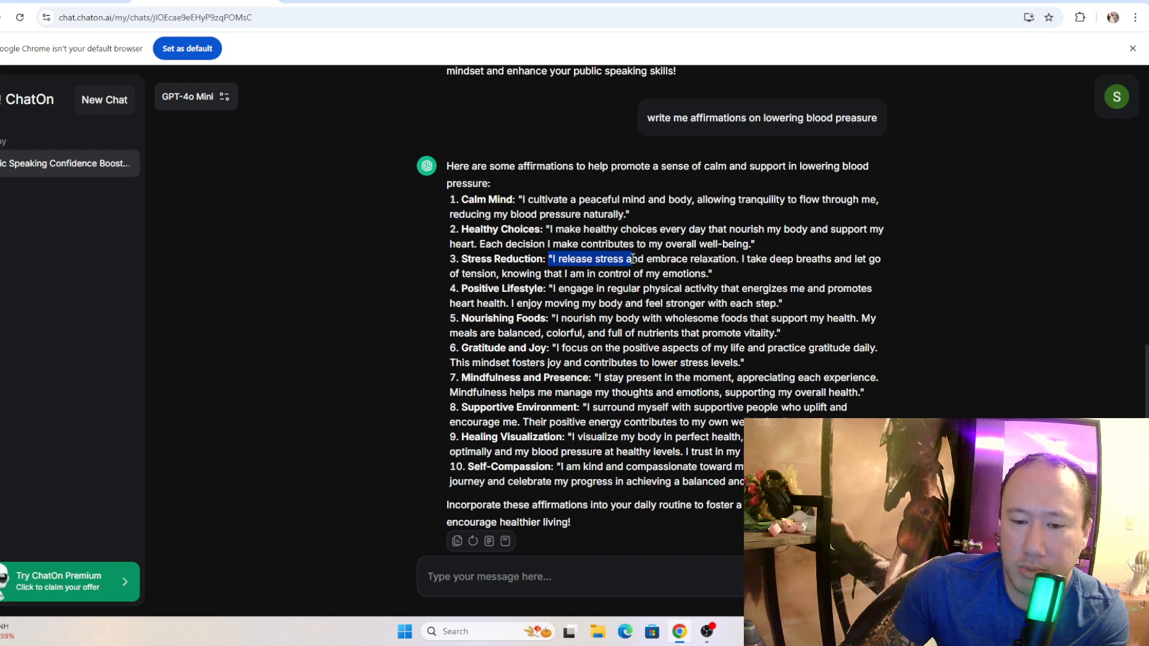
mouse_move(632, 263)
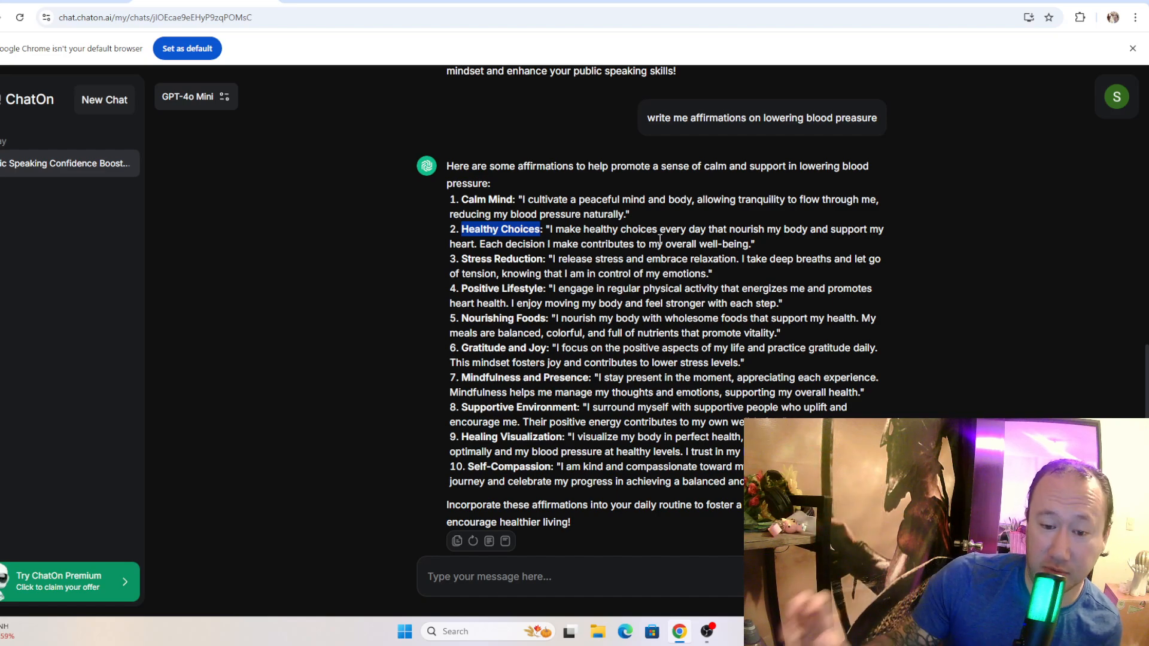
mouse_move(528, 256)
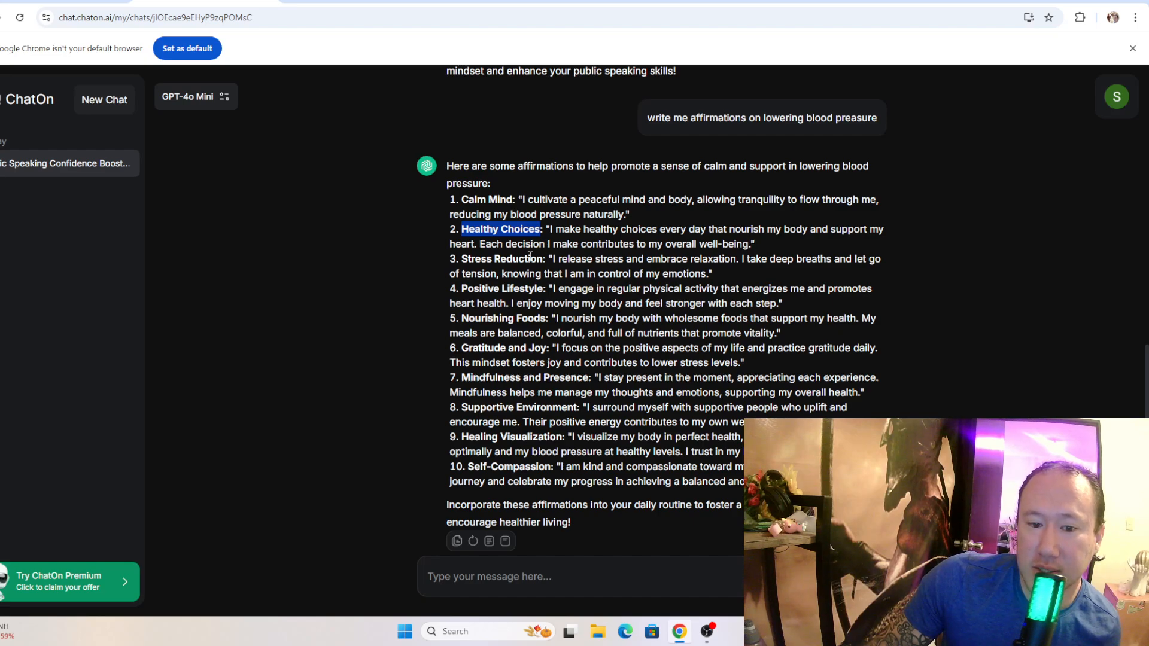
double_click(501, 259)
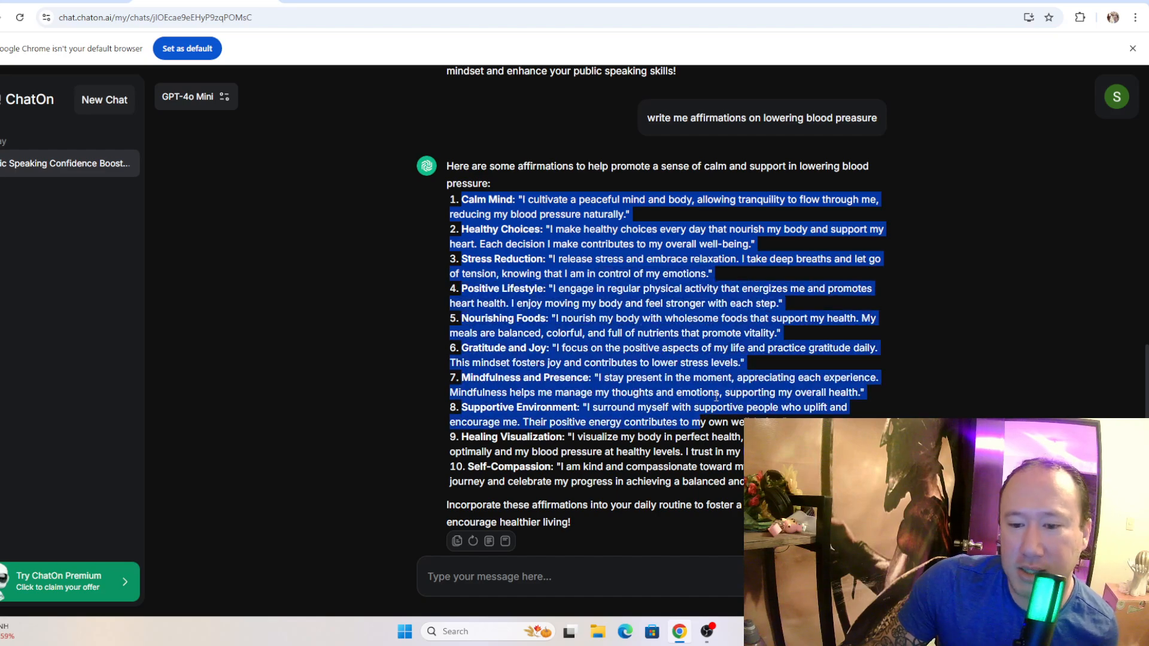
- Scroll back up to the detailed public speaking affirmations around Unique Perspective
scroll("up", 3)
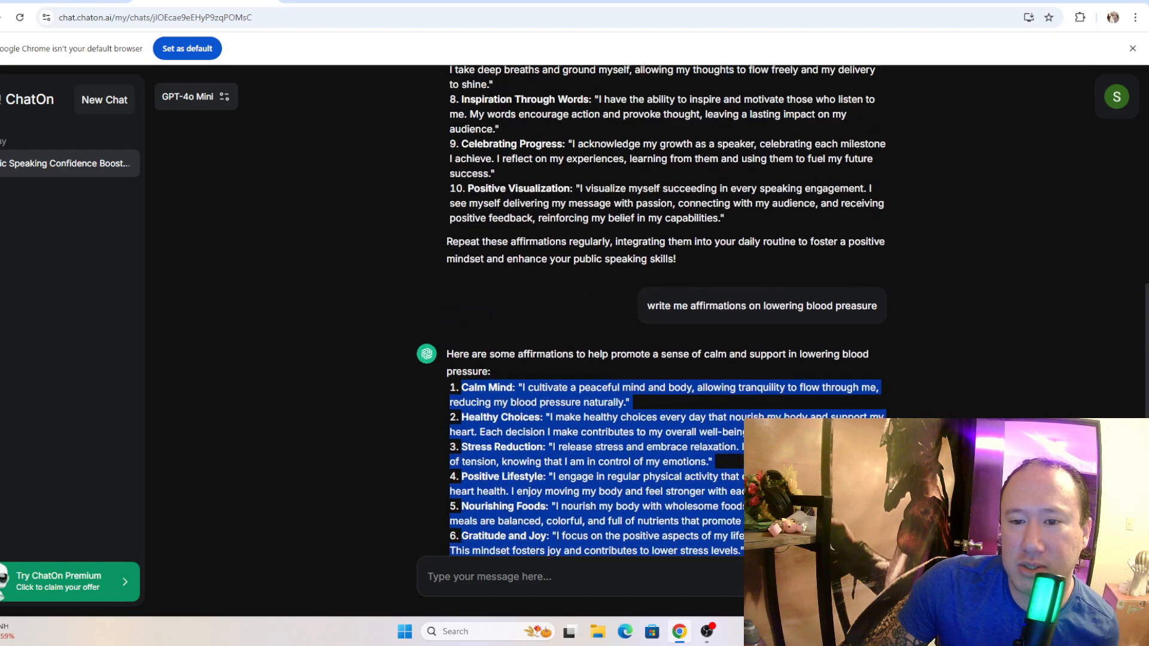
scroll("up", 3)
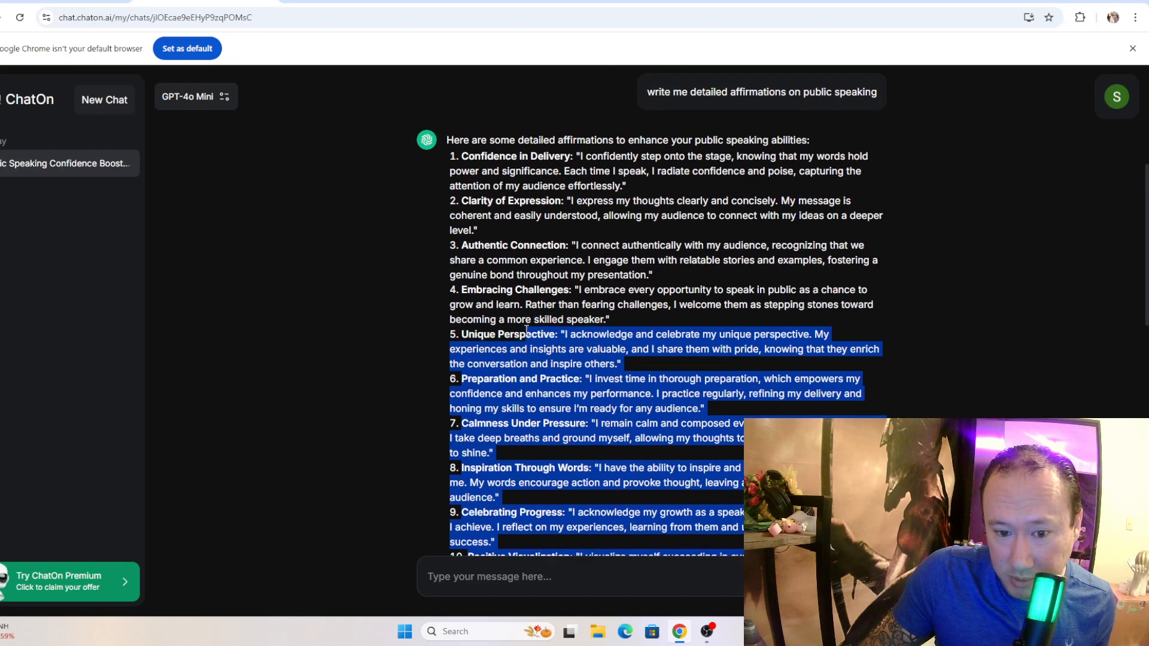
- Review the short ten-item affirmation list, then clear its highlight
scroll("up", 3)
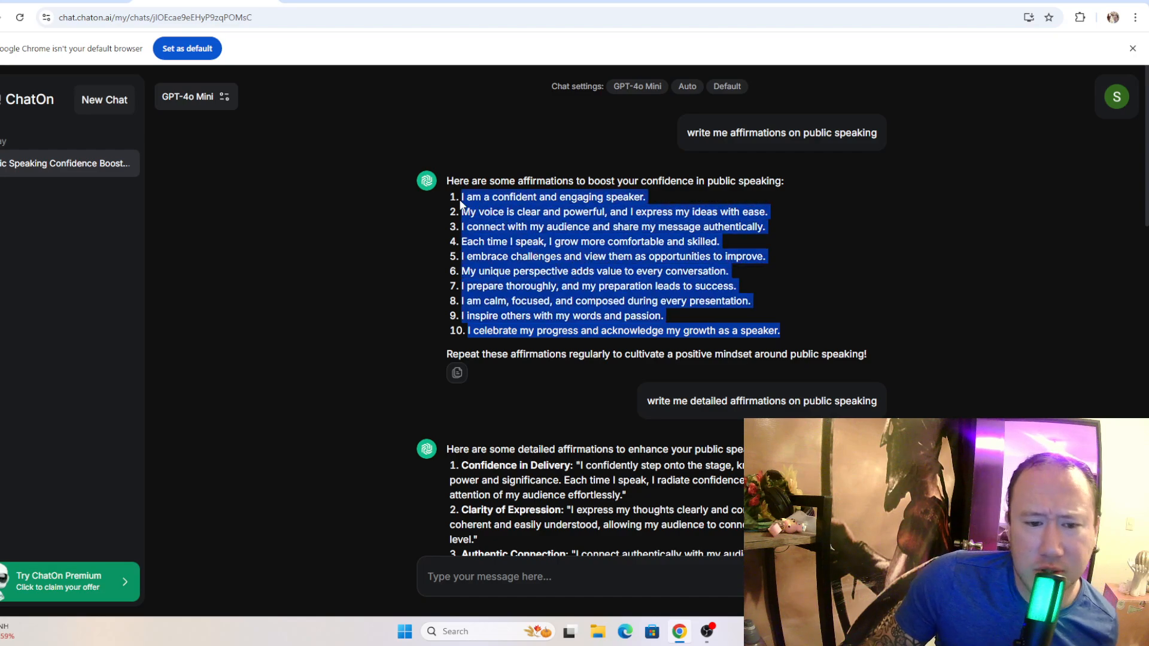
mouse_move(517, 225)
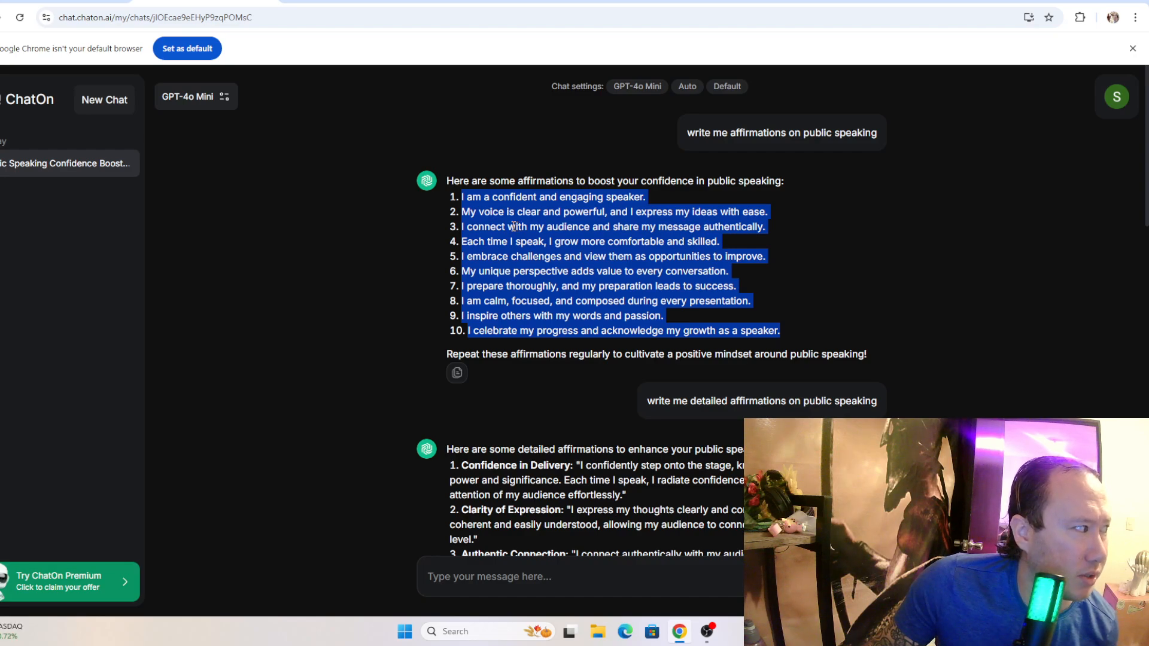
mouse_move(515, 227)
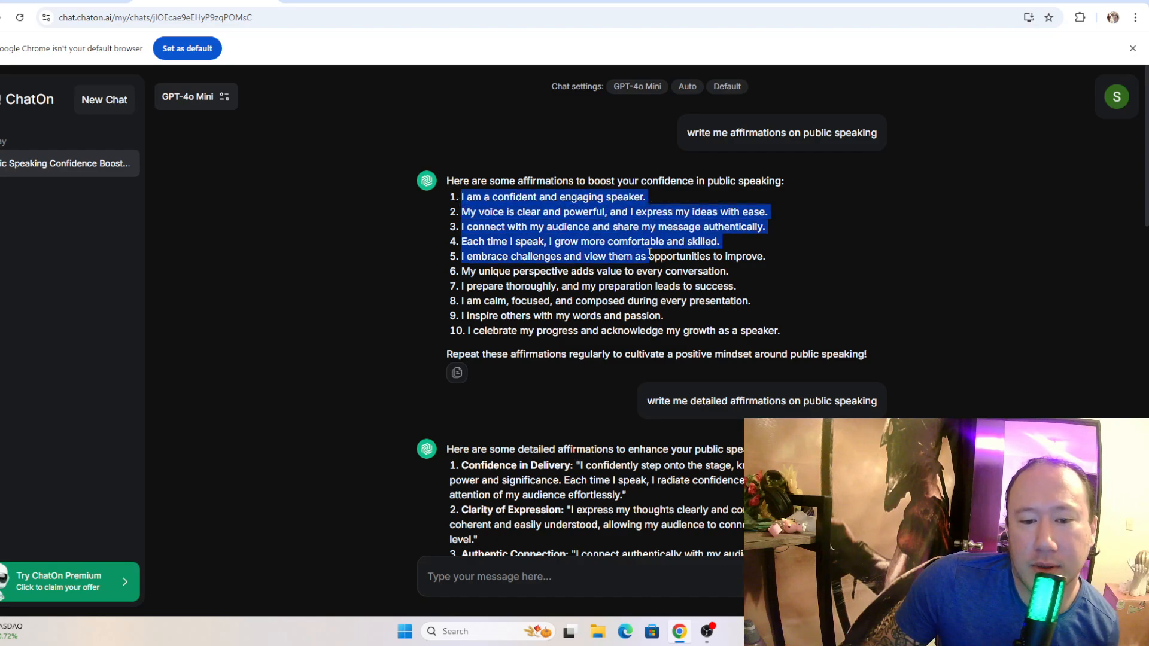
left_click(805, 337)
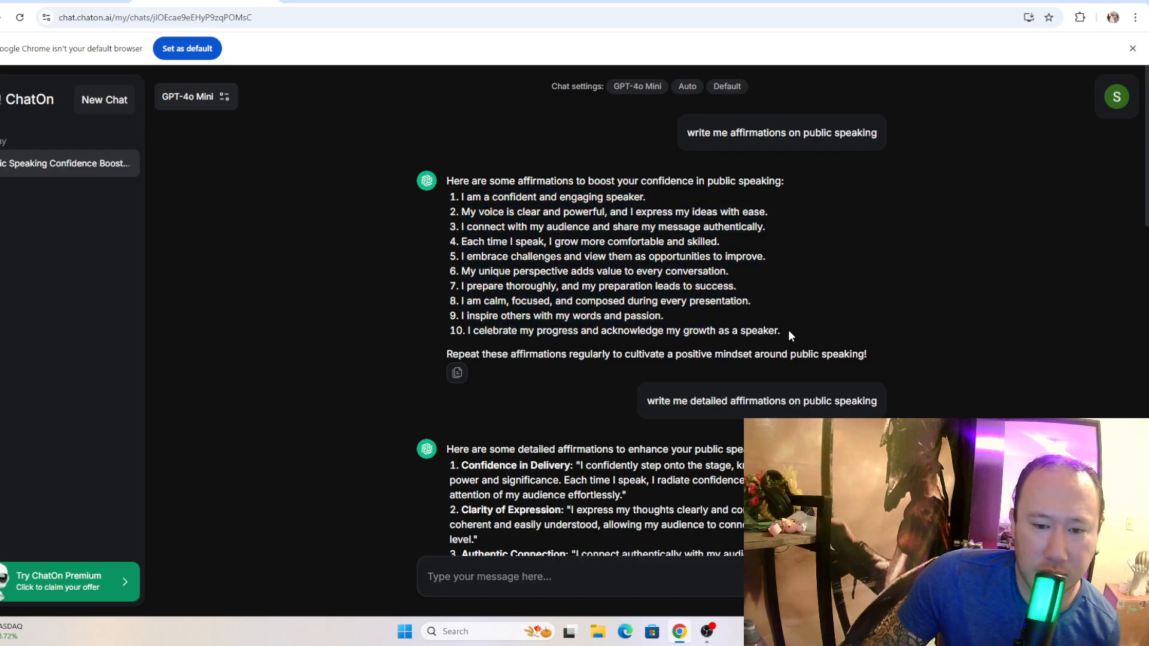
mouse_move(766, 318)
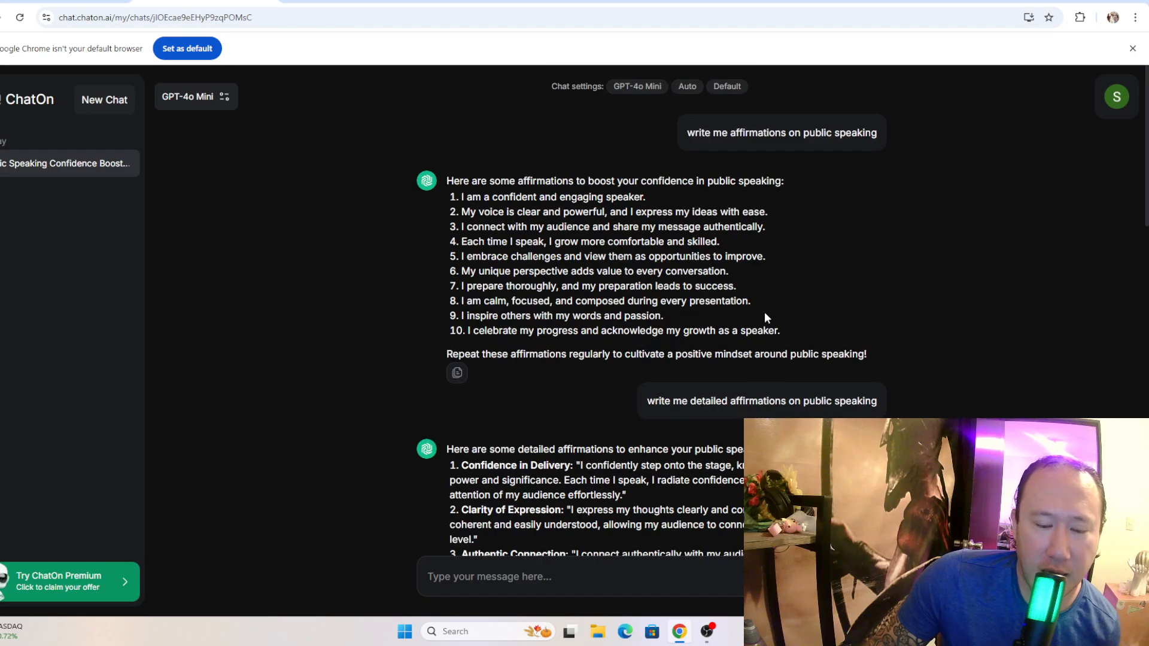
mouse_move(824, 345)
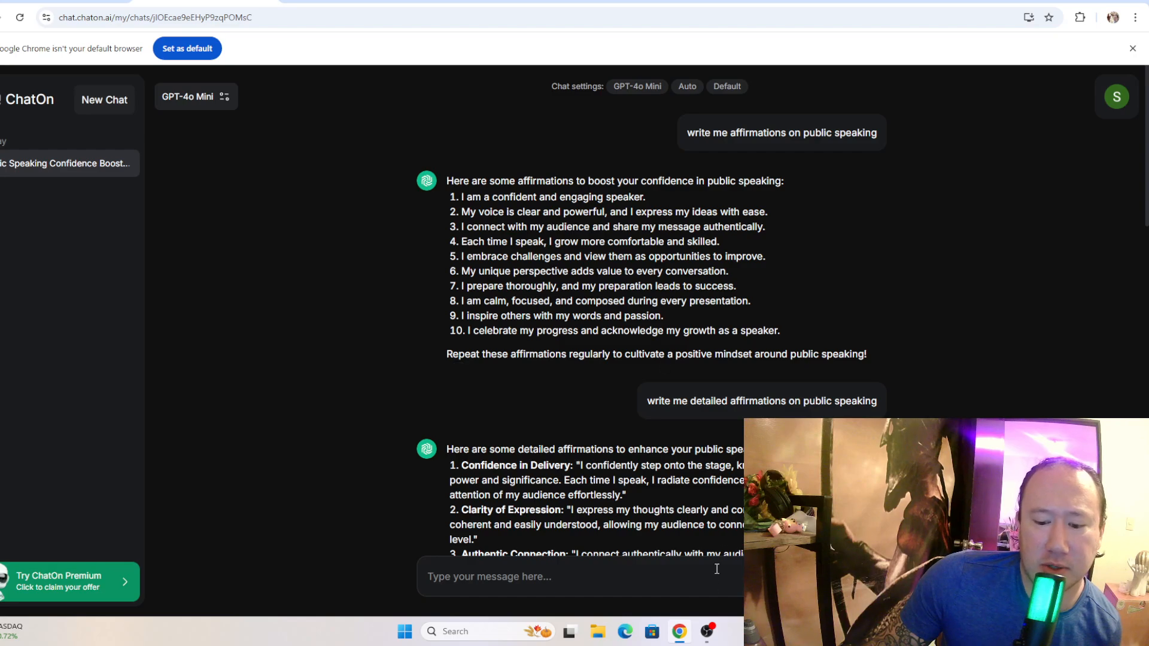
left_click(707, 631)
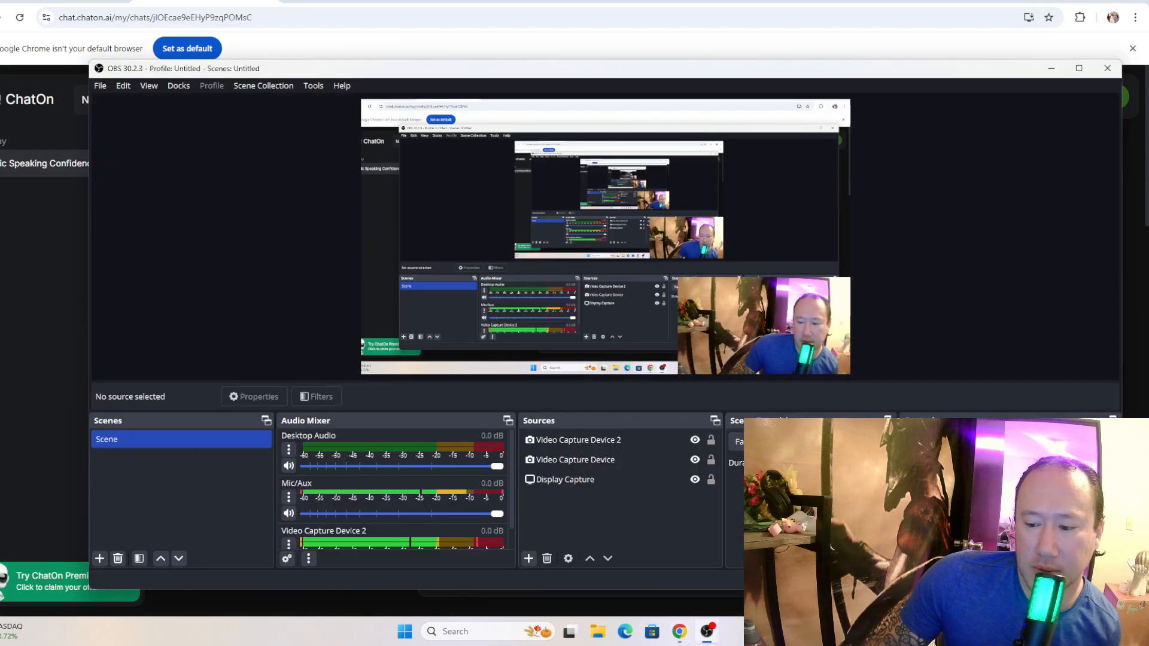